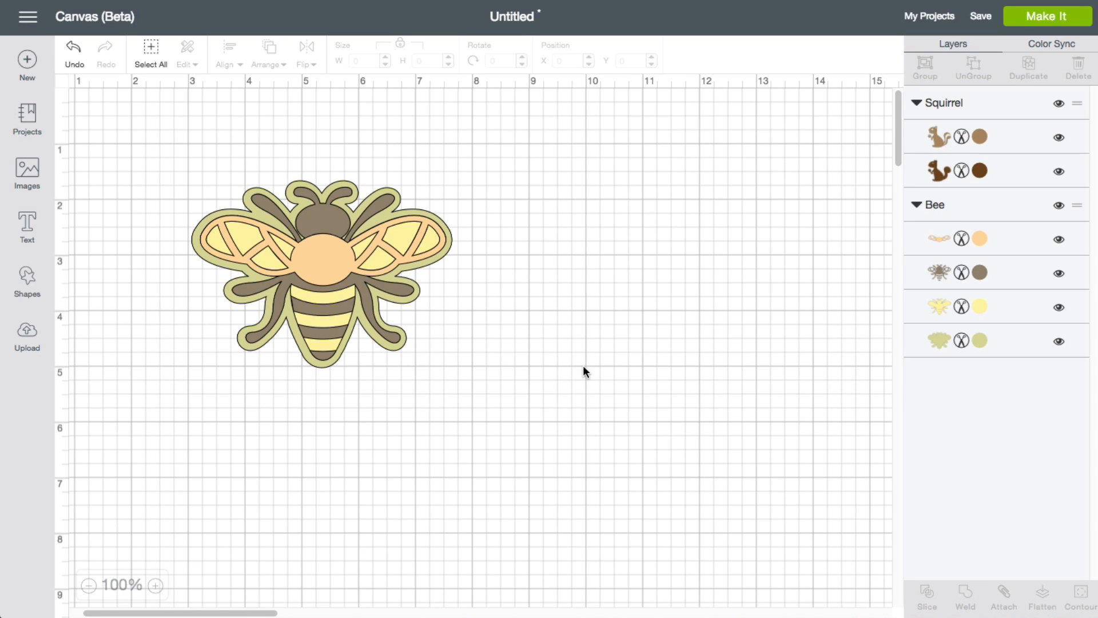
mouse_move(273, 495)
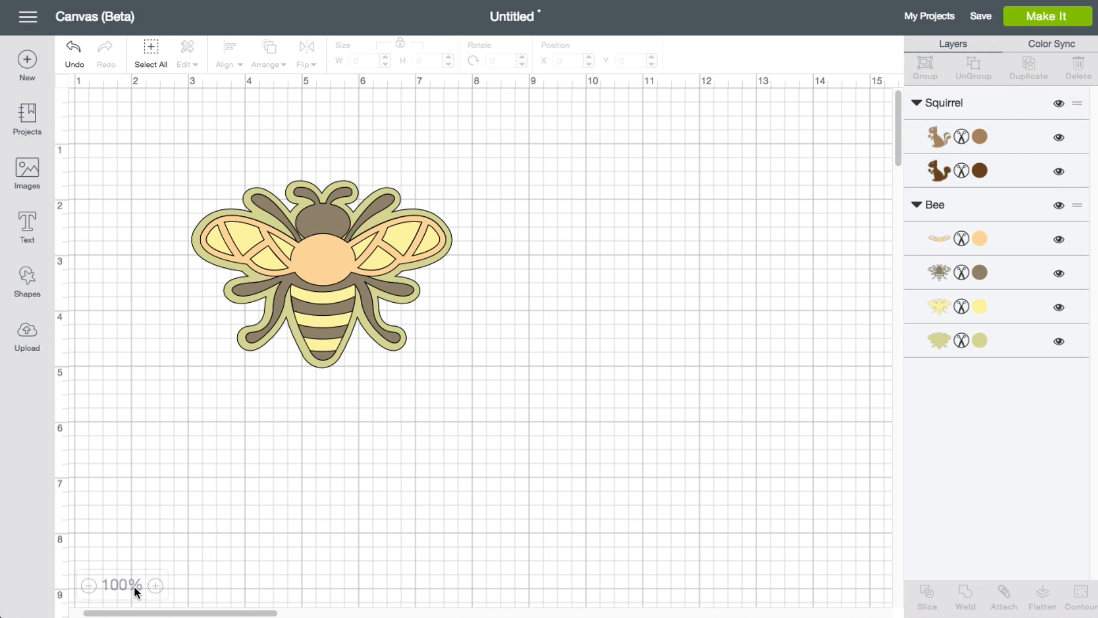
mouse_move(155, 585)
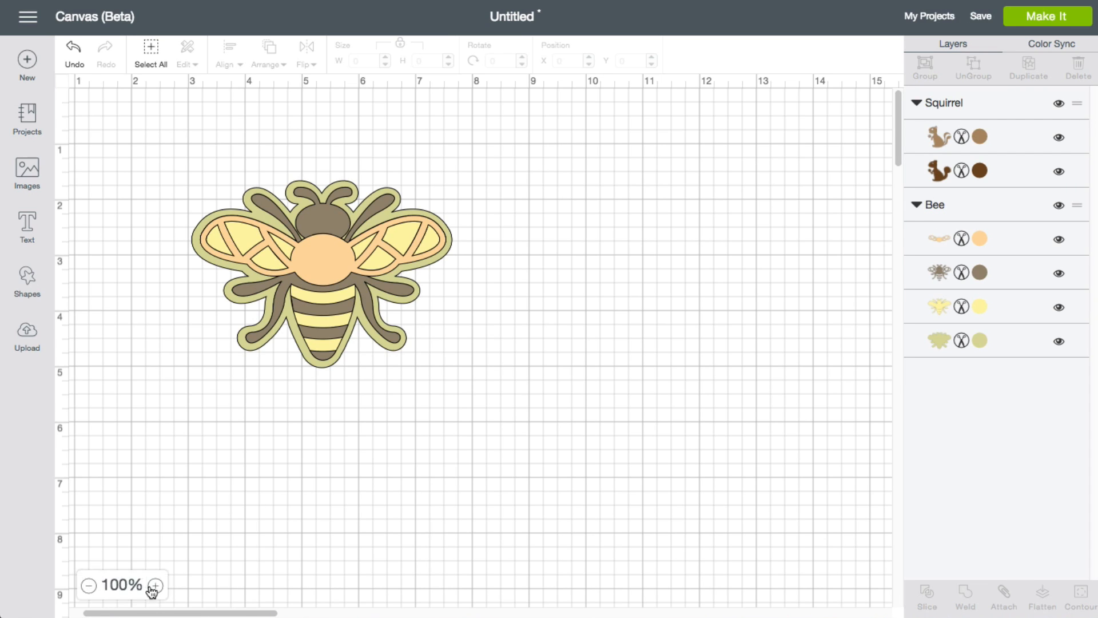
Zoom the canvas in and out between 125% and 200% to study the bee's layers
left_click(156, 586)
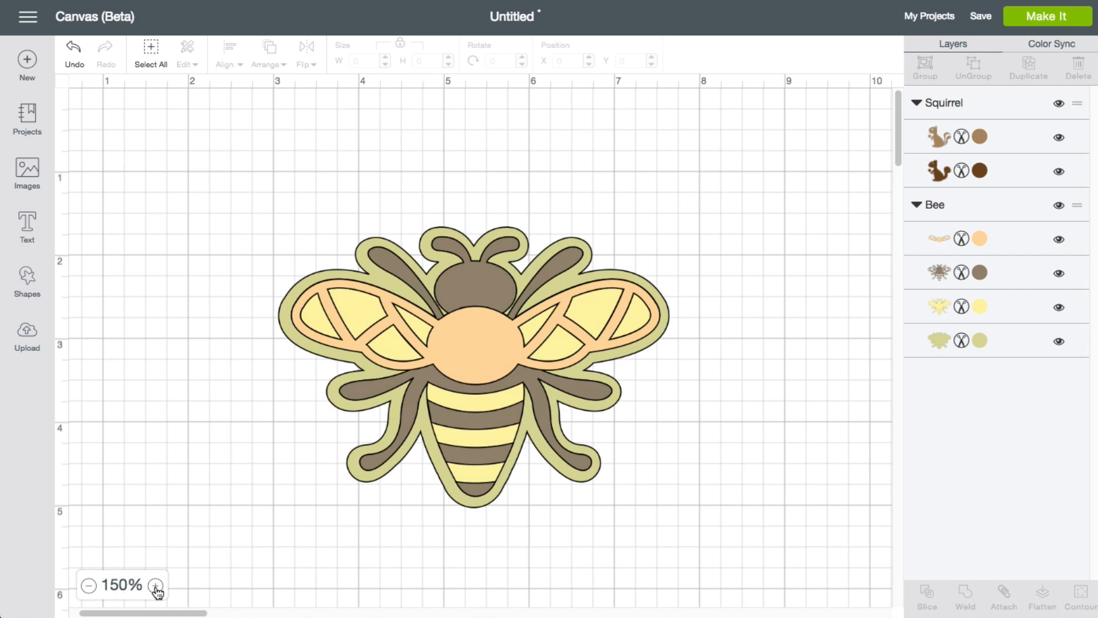
left_click(156, 586)
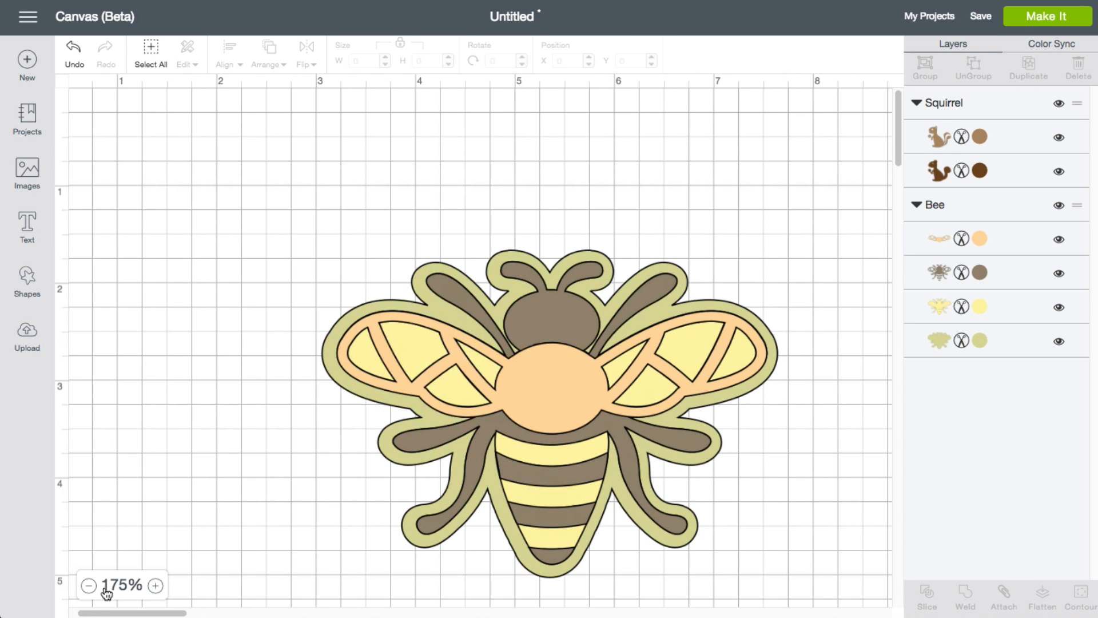
left_click(88, 585)
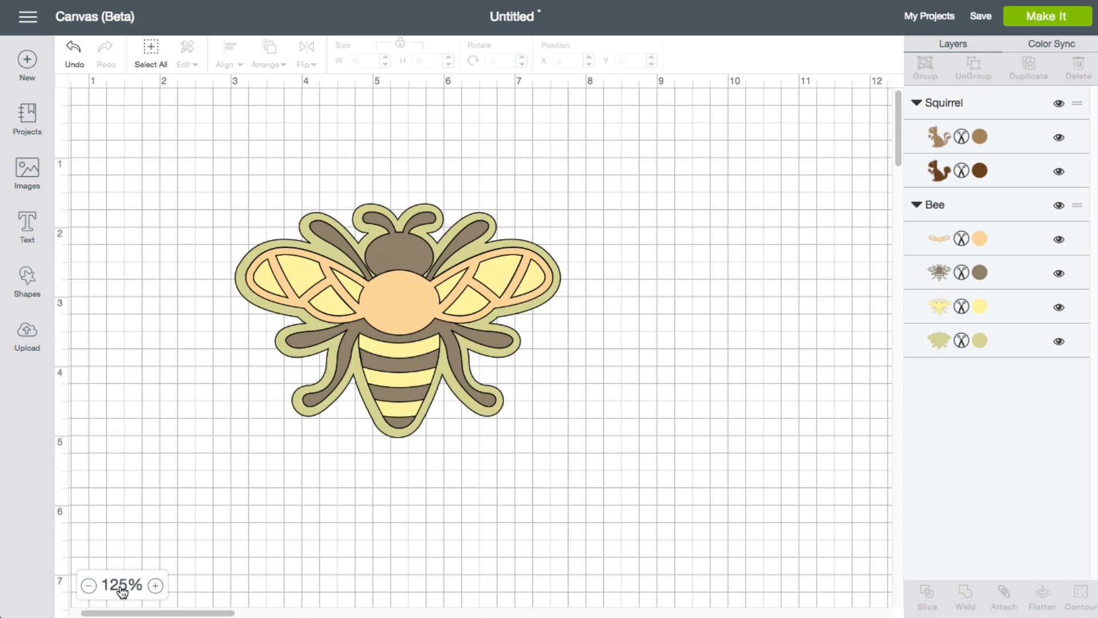
left_click(154, 586)
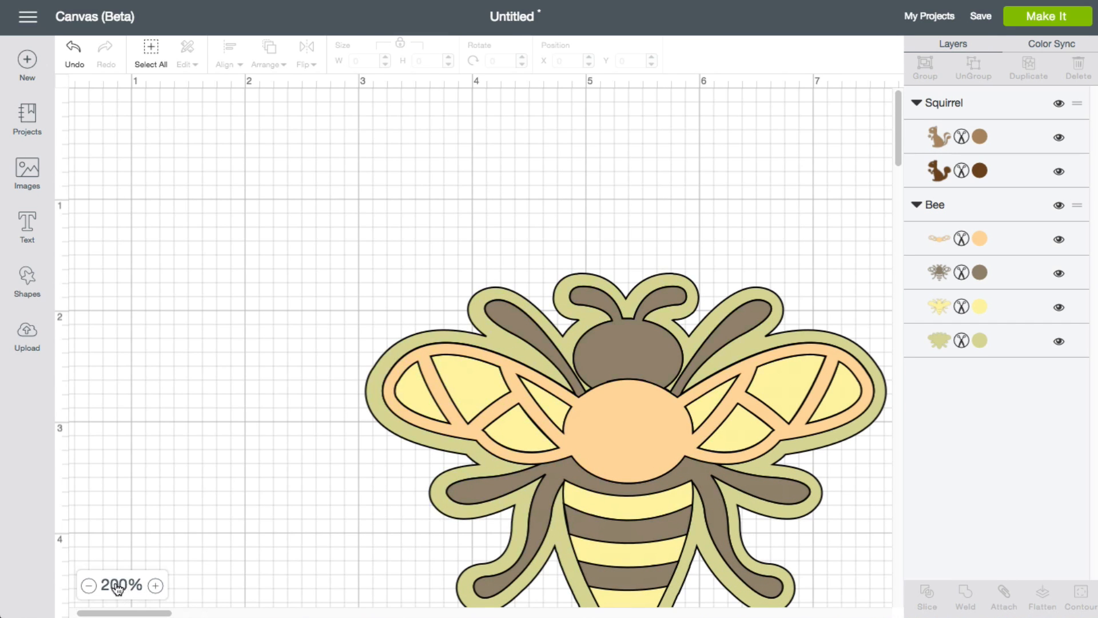
left_click(88, 585)
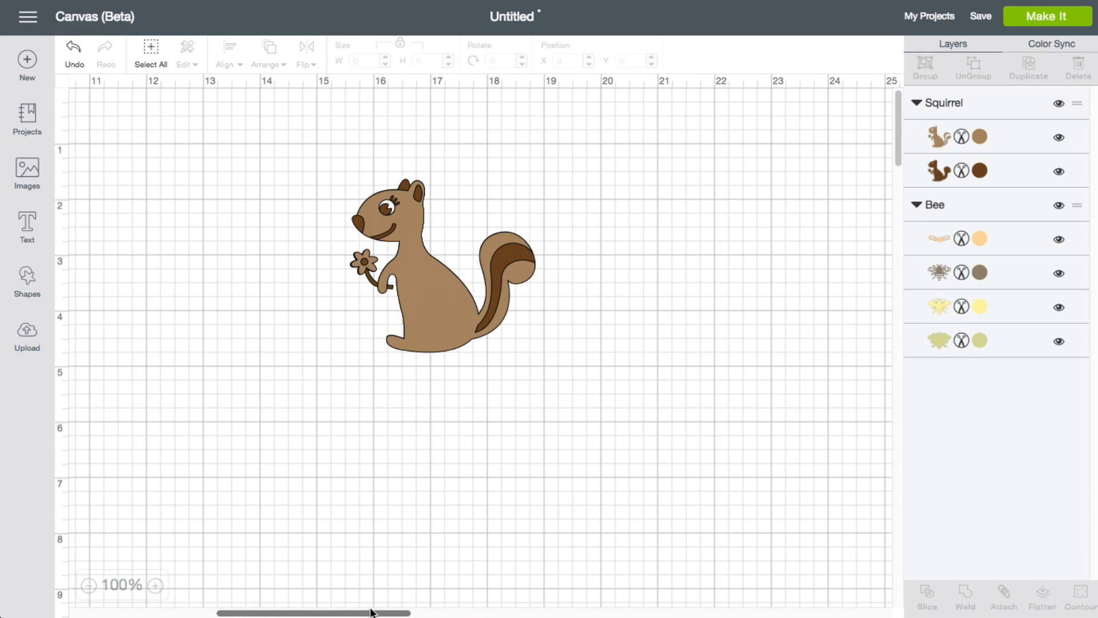
mouse_move(741, 406)
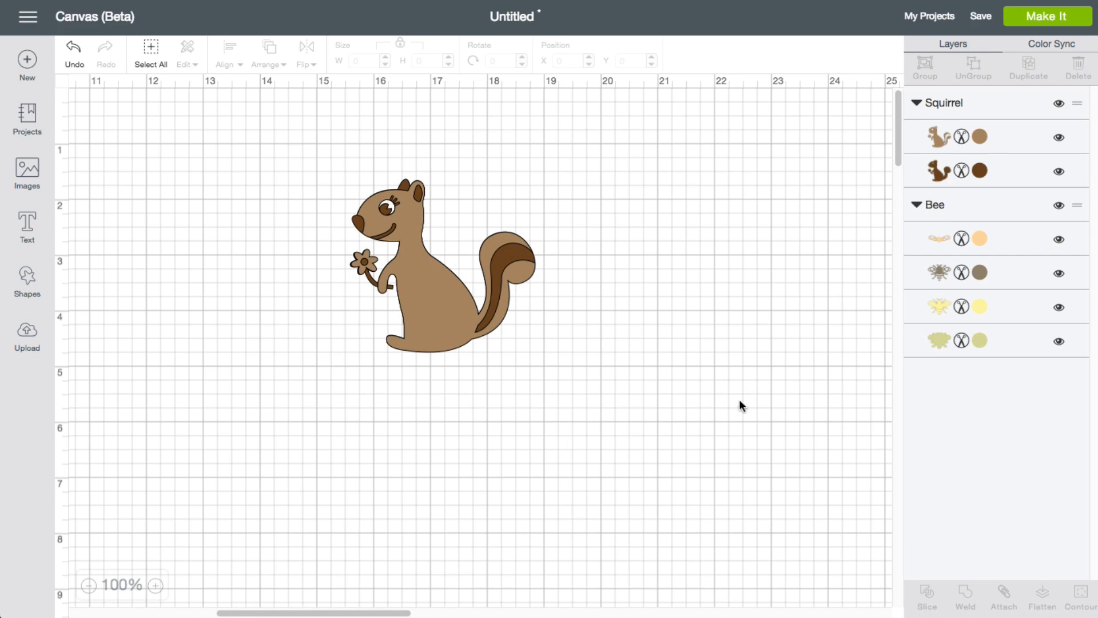
mouse_move(449, 306)
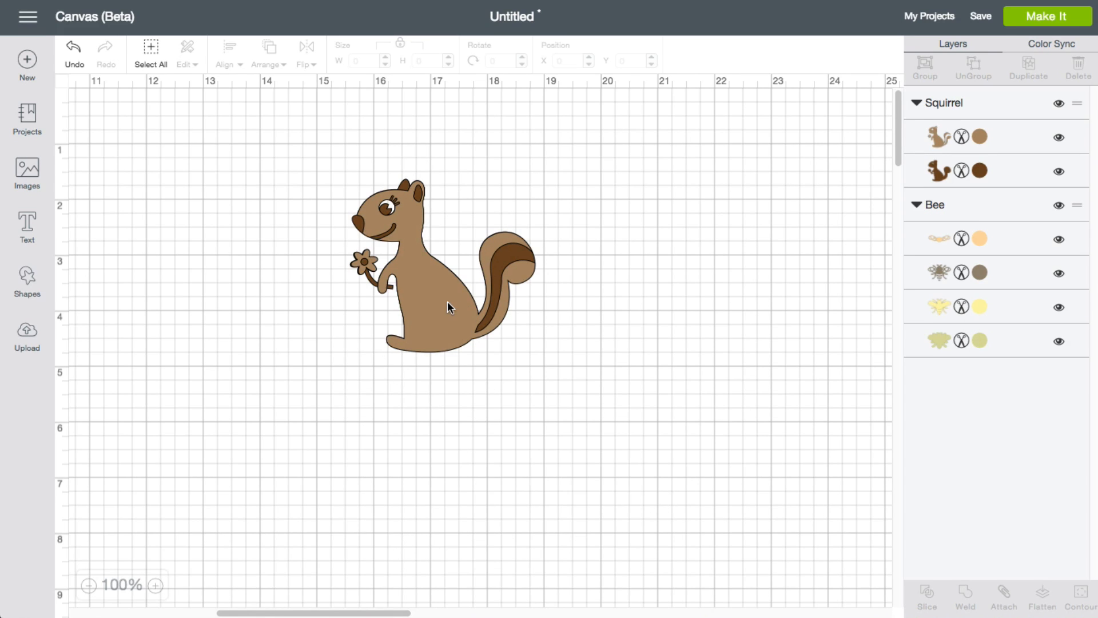
Select the Bee group in the Layers panel and zoom in twice around it
left_click(442, 266)
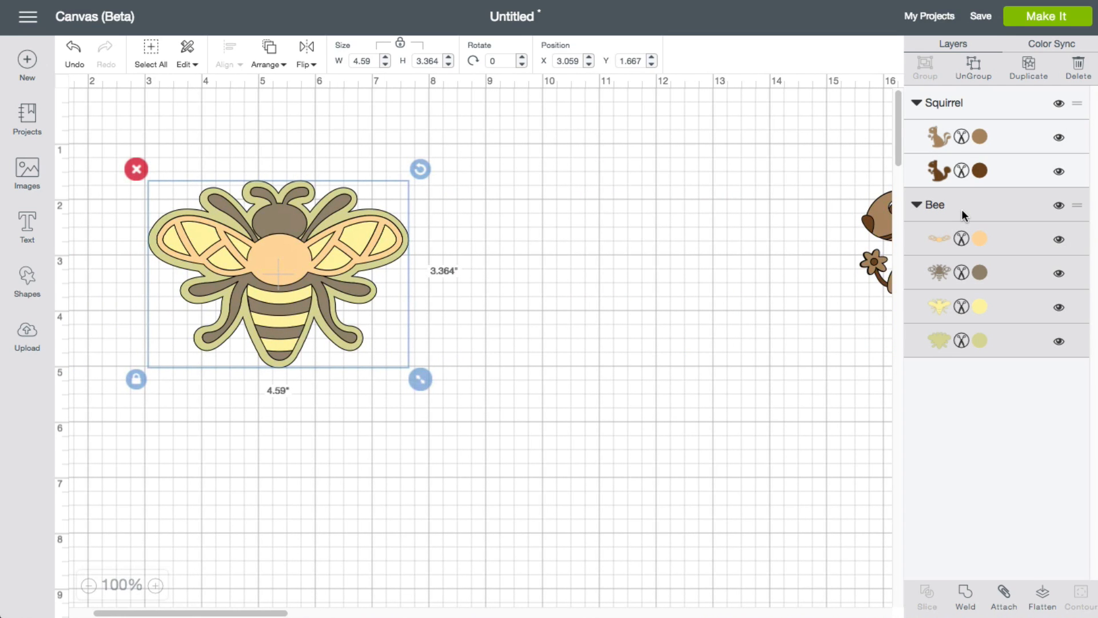
mouse_move(326, 331)
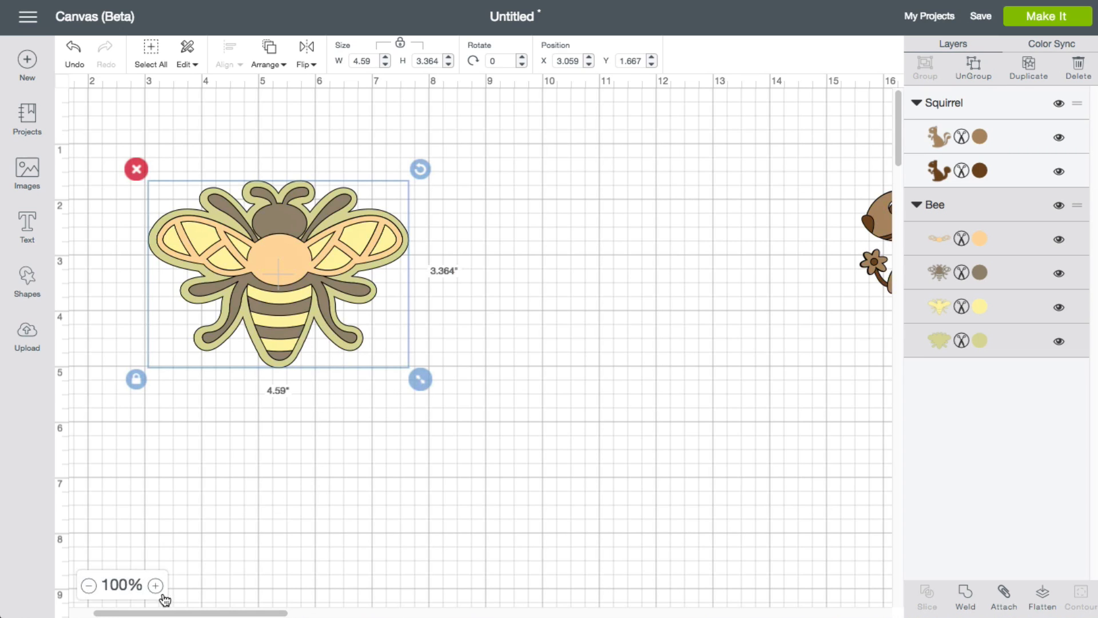
left_click(154, 585)
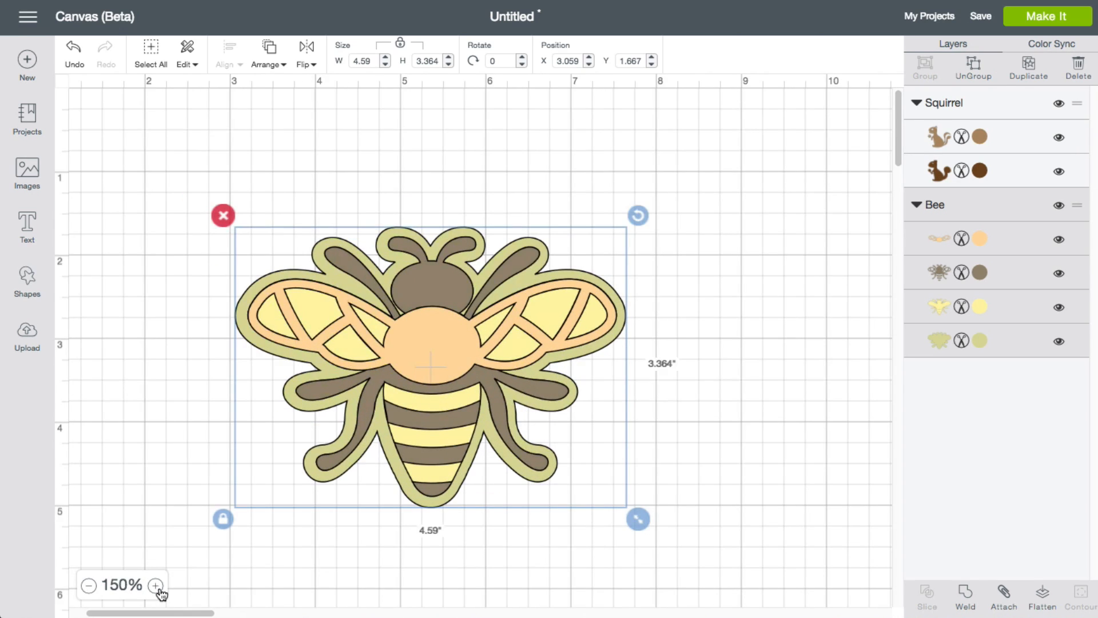
left_click(154, 584)
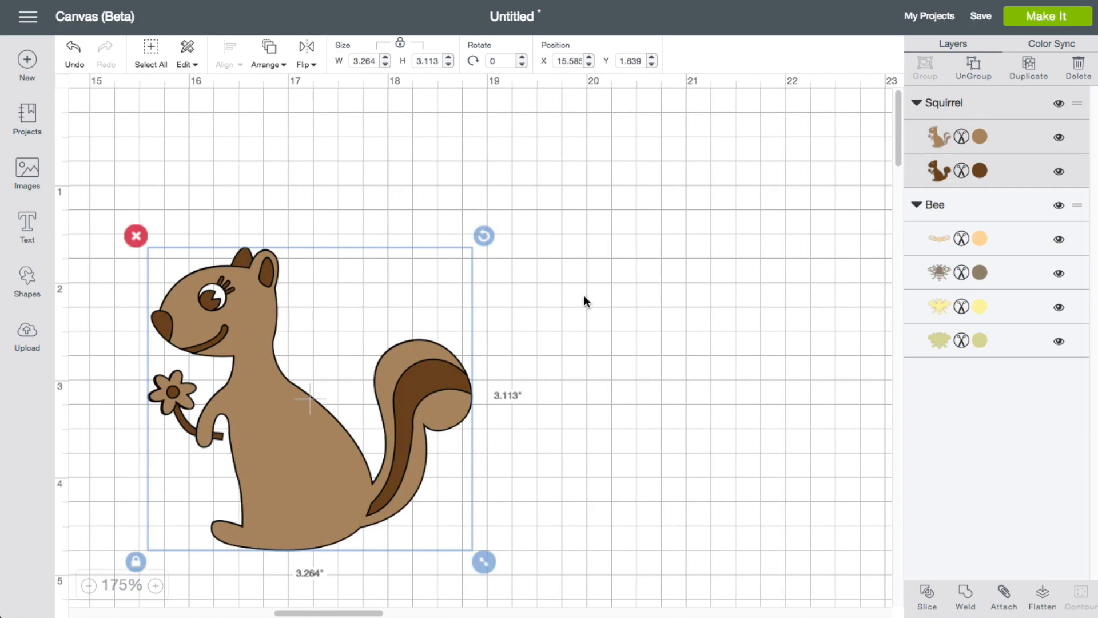
mouse_move(413, 382)
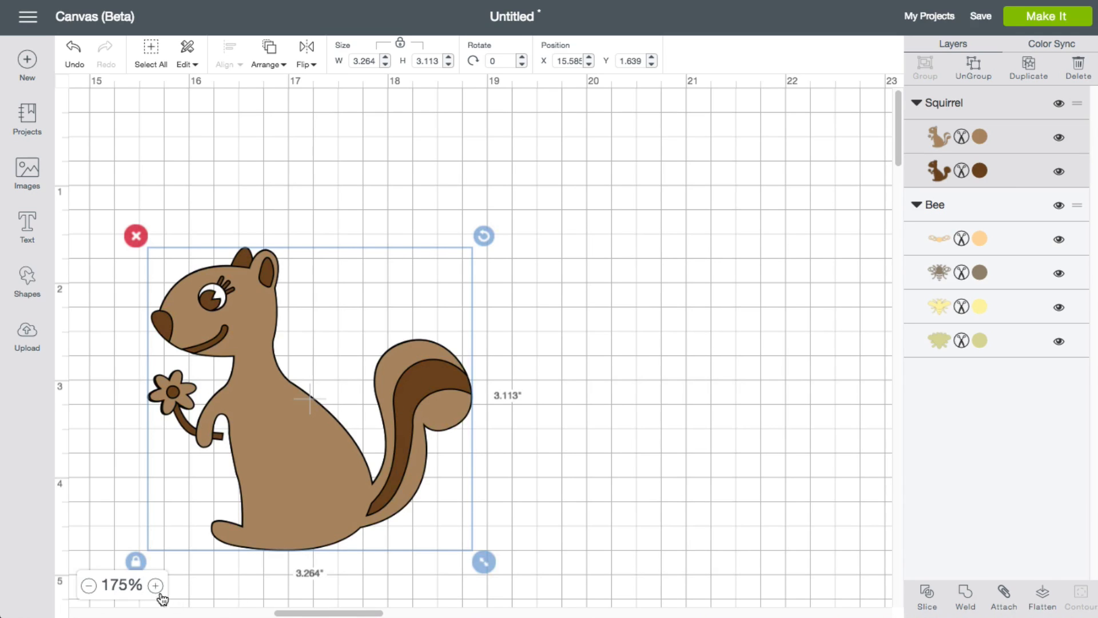
Zoom in close on the selected squirrel, then back out to 100%
left_click(155, 584)
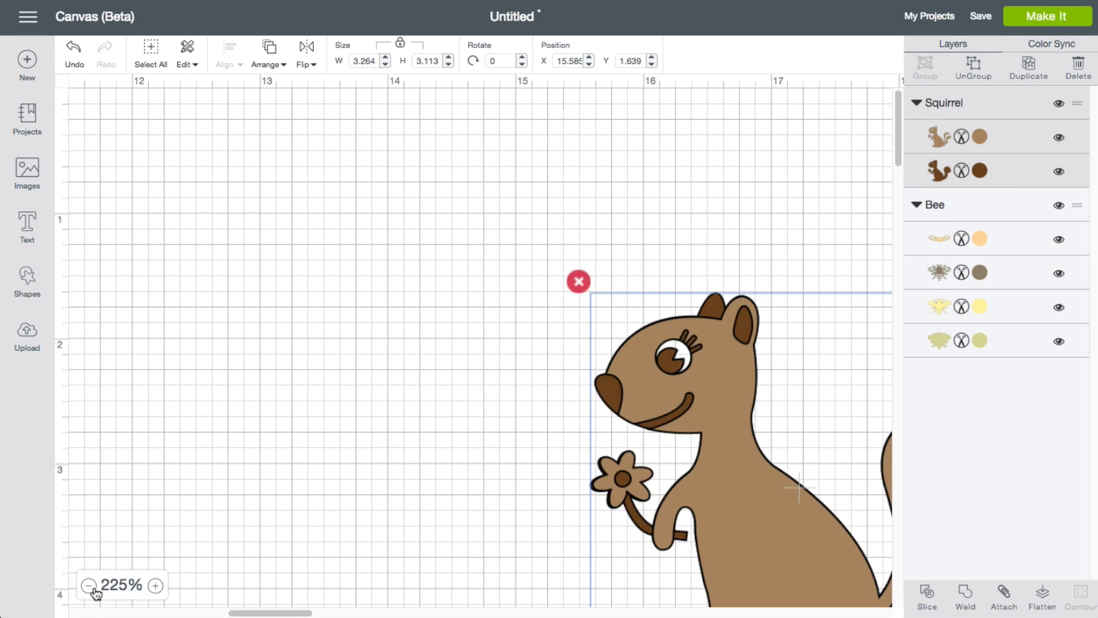
left_click(88, 584)
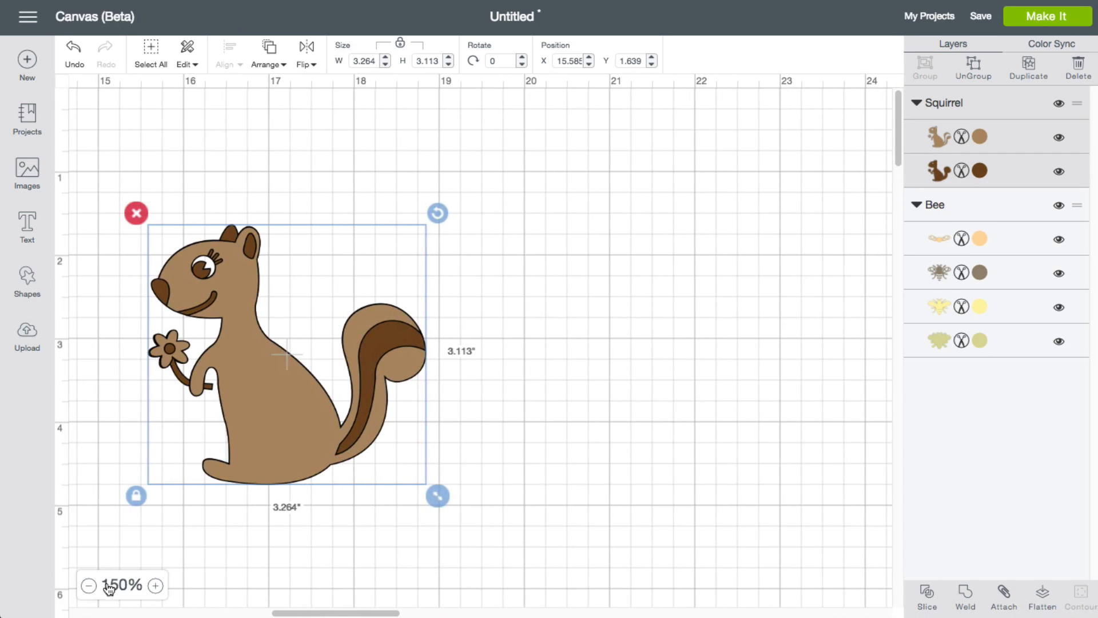
left_click(88, 586)
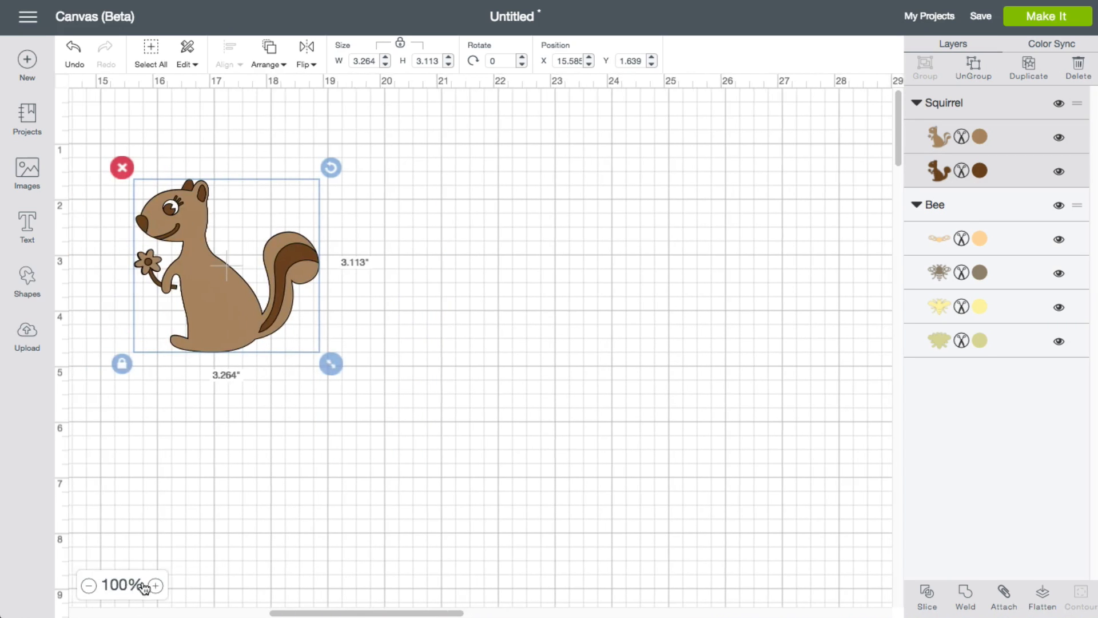